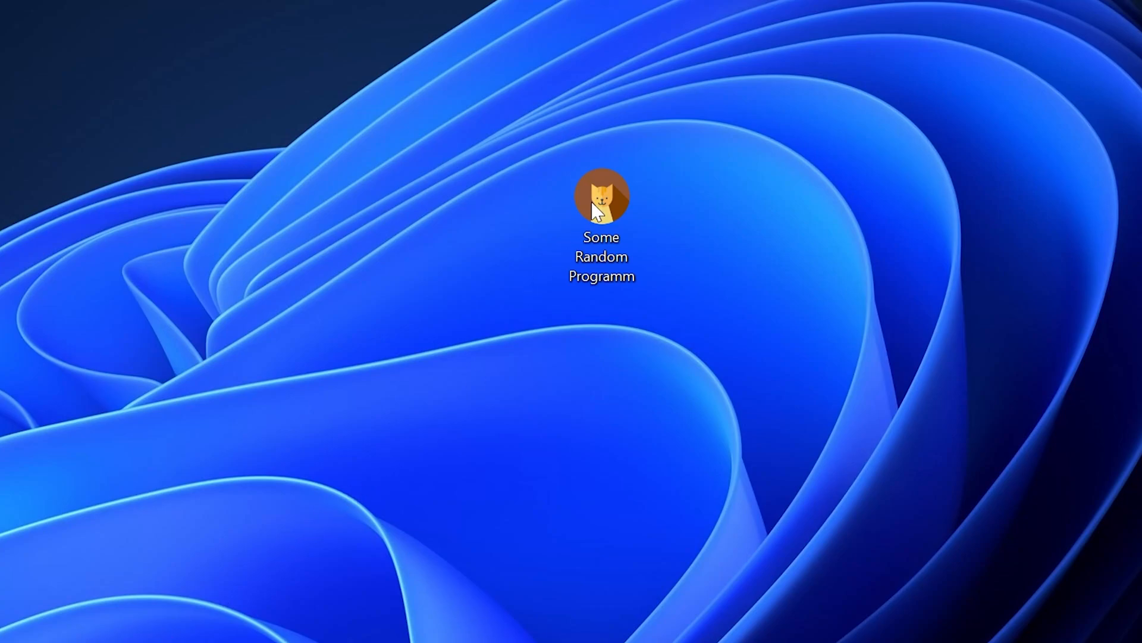
Step: Launch Some Random Programm from its desktop shortcut, reproducing the missing api-ms-win-core-crt DLL error
{"action": "double_click", "coordinate": [601, 195]}
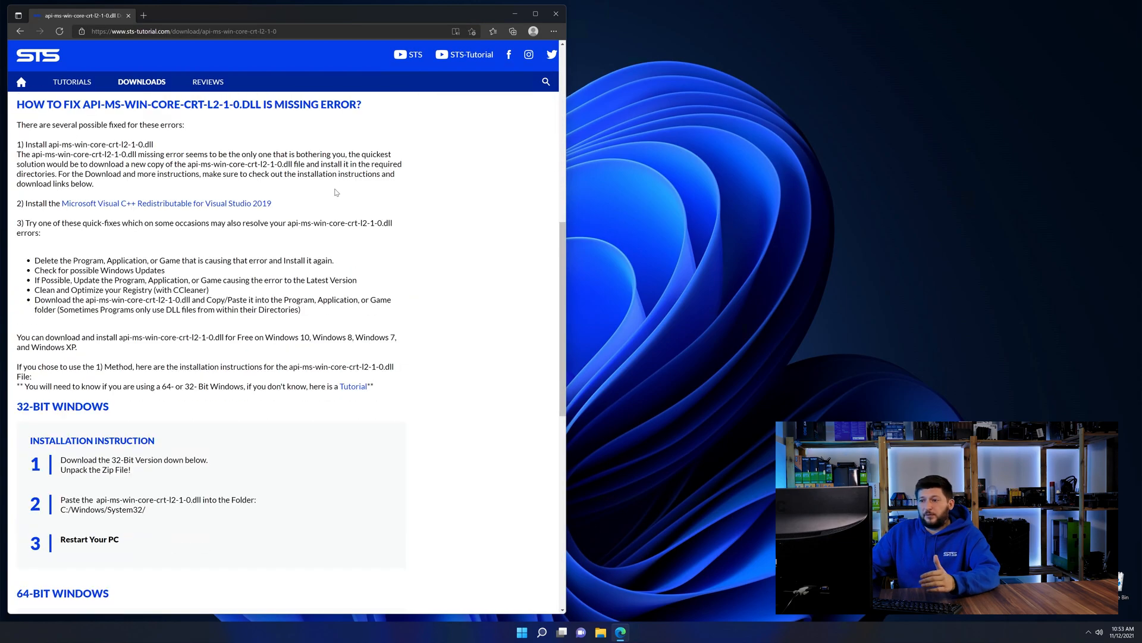
Step: Download both the 32-bit and 64-bit api-ms-win-core-crt-l2-1-0.dll zips from the STS page
{"action": "scroll", "scroll_direction": "down", "scroll_amount": 3}
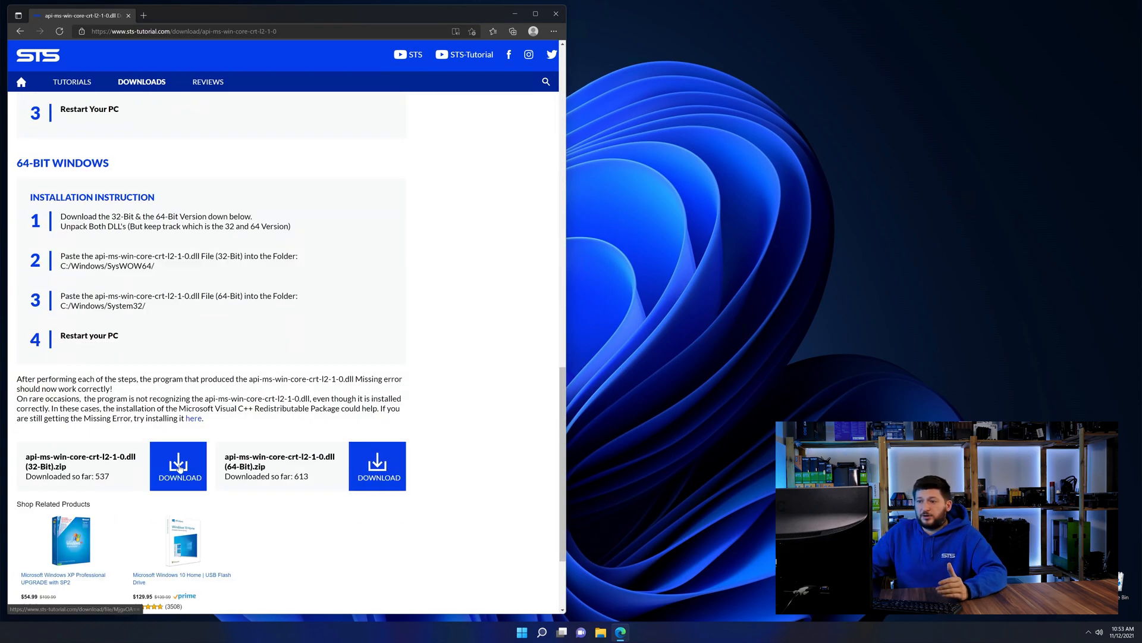
{"action": "left_click", "coordinate": [175, 465]}
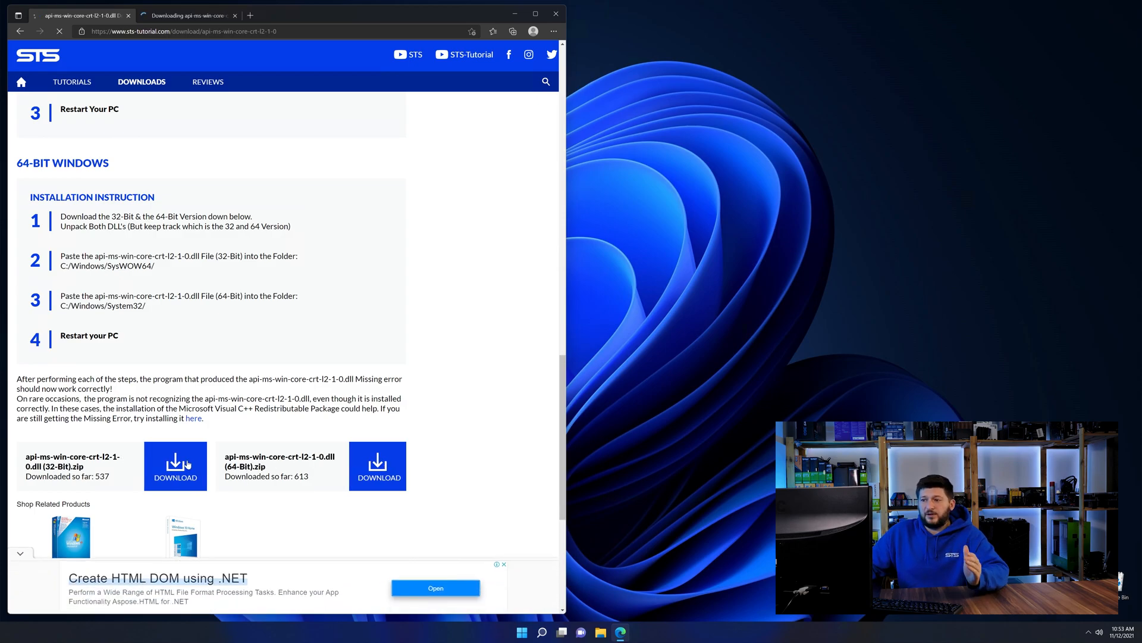
{"action": "left_click", "coordinate": [175, 477]}
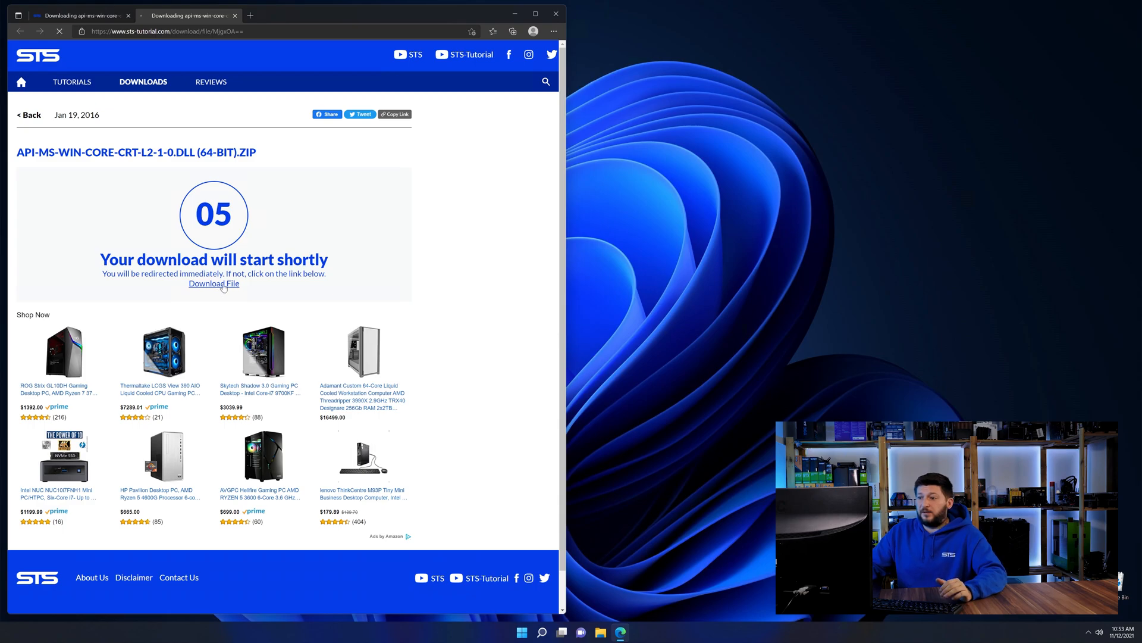
{"action": "left_click", "coordinate": [213, 283]}
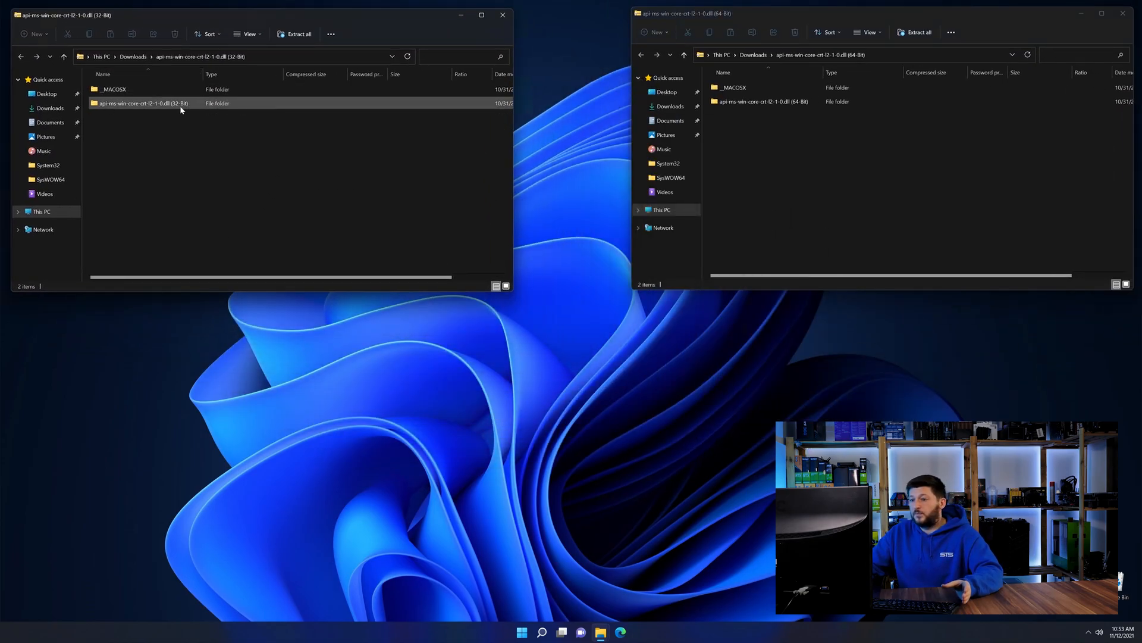
Step: Show the extracted DLL folders and browse Local Disk (C:) to the Windows folder near System32
{"action": "double_click", "coordinate": [142, 103]}
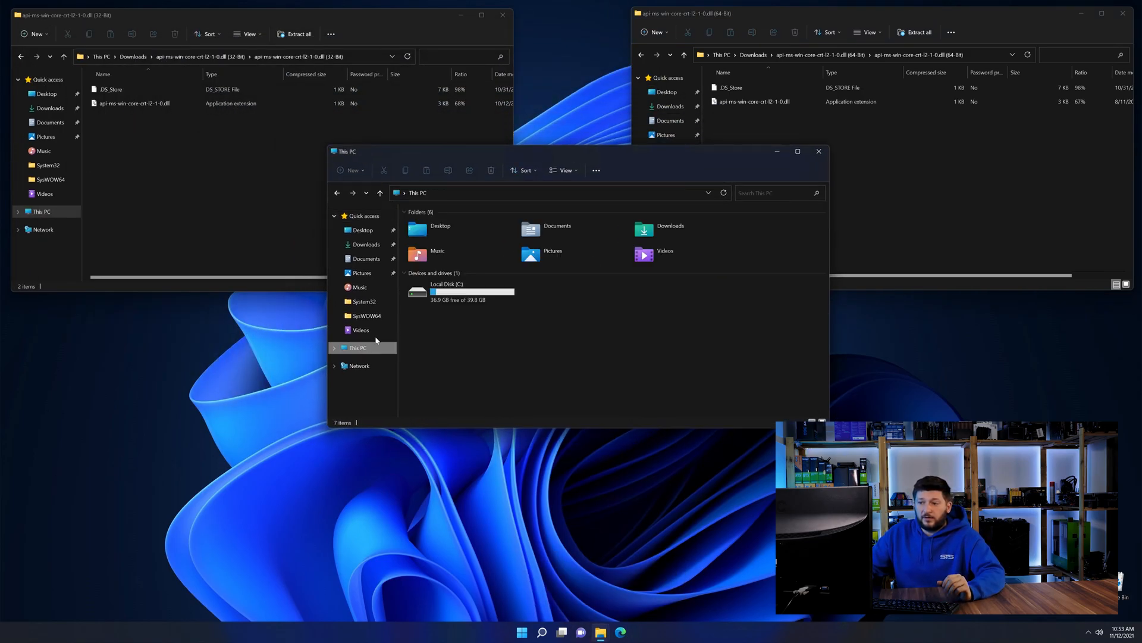
{"action": "double_click", "coordinate": [447, 291]}
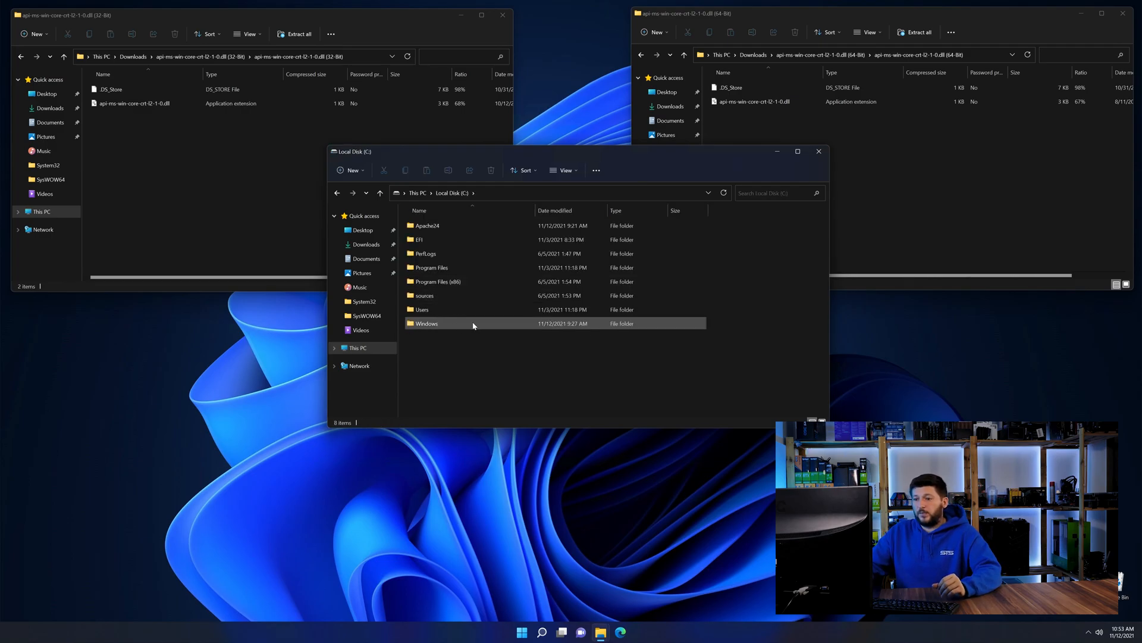
{"action": "double_click", "coordinate": [426, 322]}
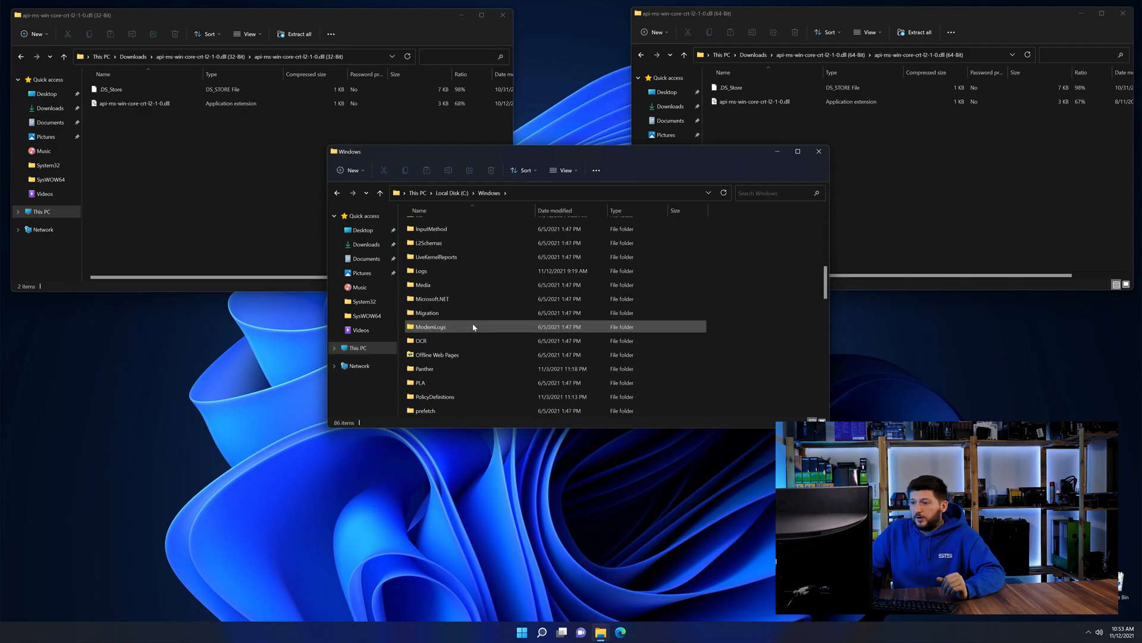
{"action": "scroll", "scroll_direction": "down", "scroll_amount": 3}
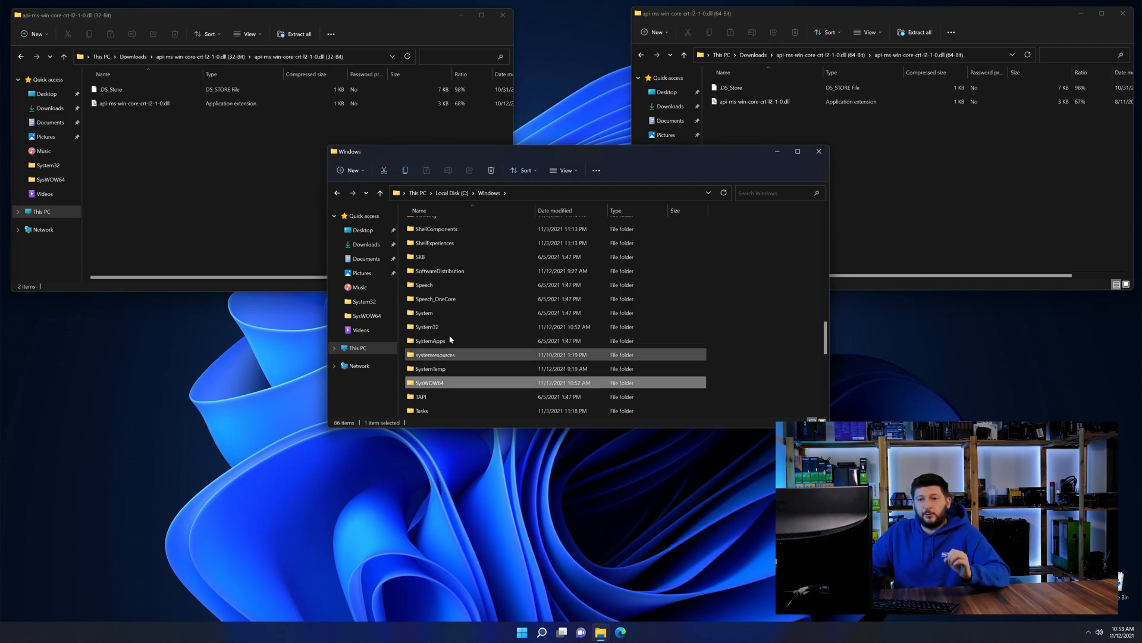
Step: Select System32 as the DLL destination and close the Explorer windows back to the desktop
{"action": "left_click", "coordinate": [428, 325]}
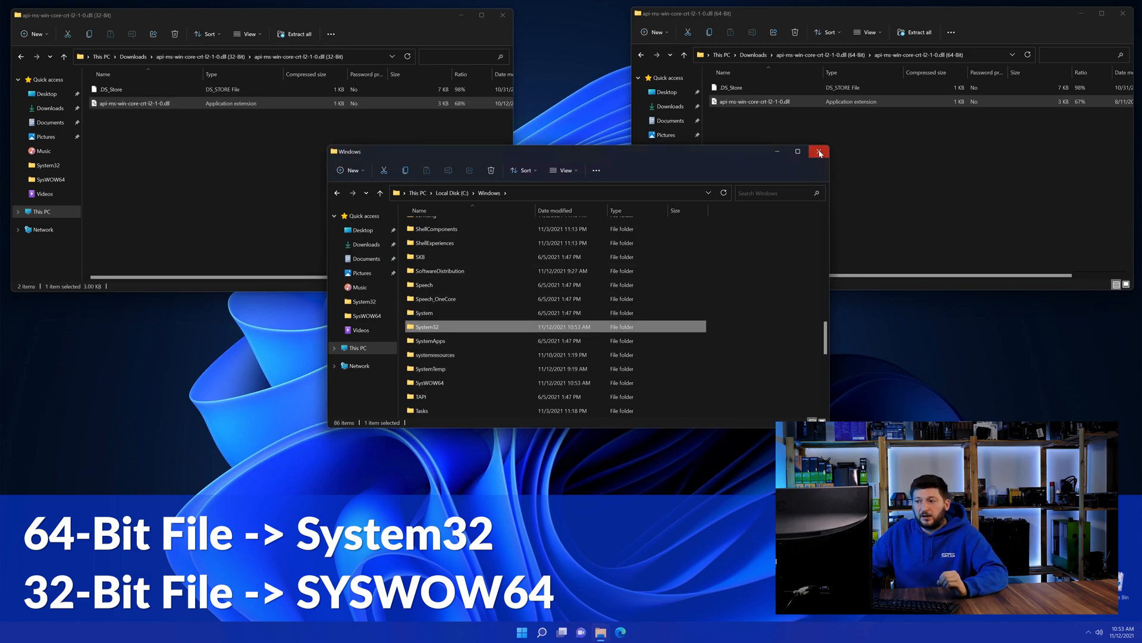
{"action": "left_click", "coordinate": [818, 151]}
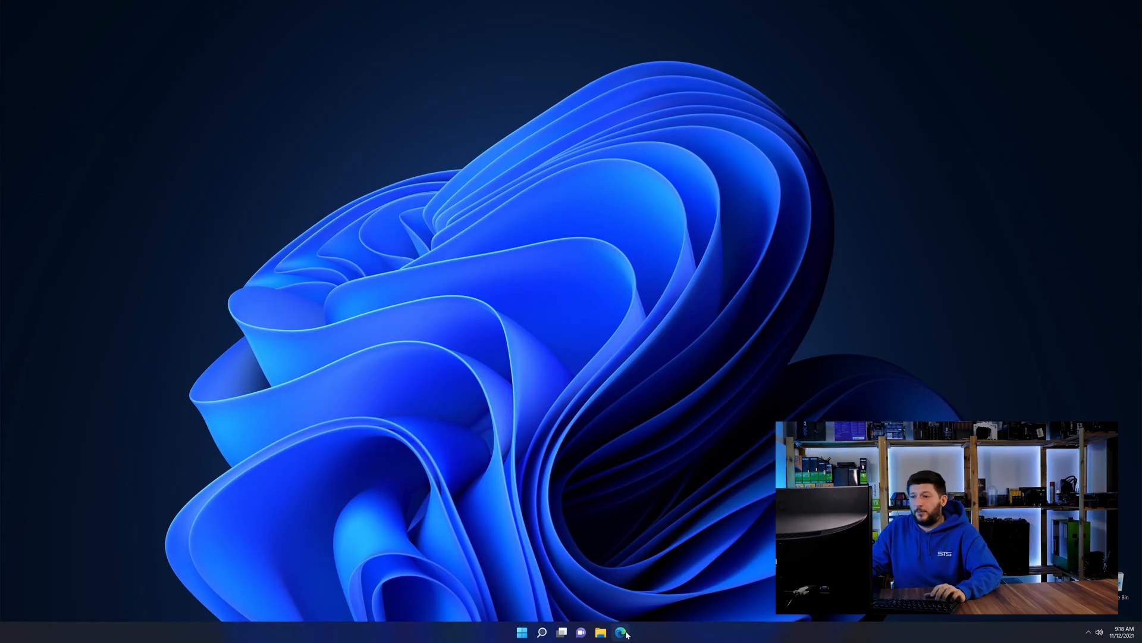
Step: Bring Edge back up and scroll the Visual C++ 2019 Redistributable page to its download buttons
{"action": "left_click", "coordinate": [620, 632]}
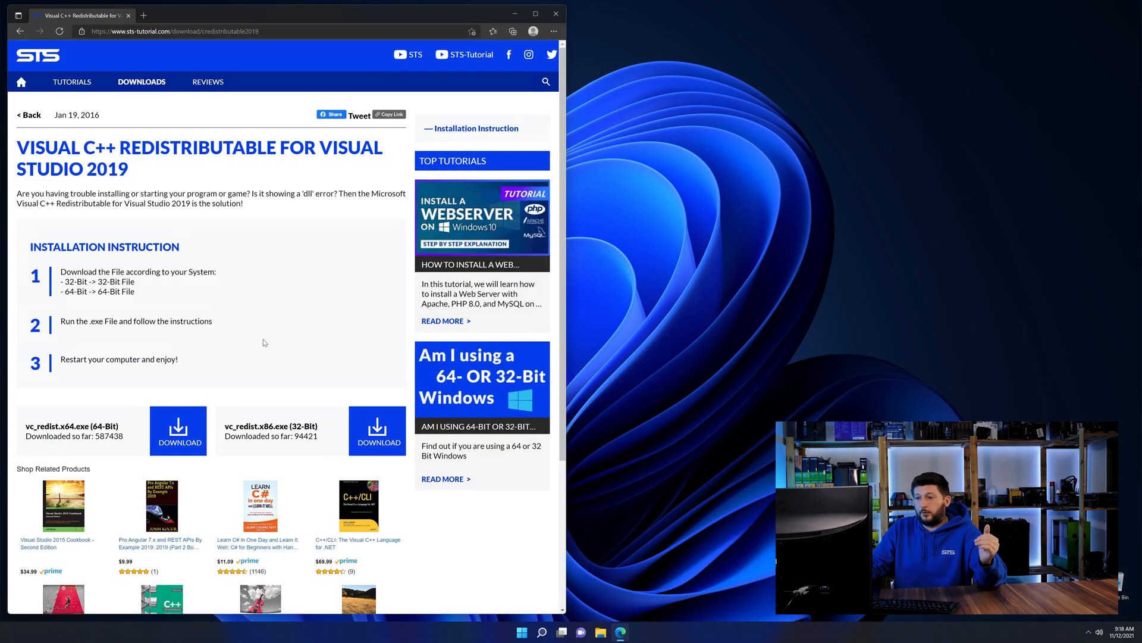
{"action": "scroll", "scroll_direction": "down", "scroll_amount": 3}
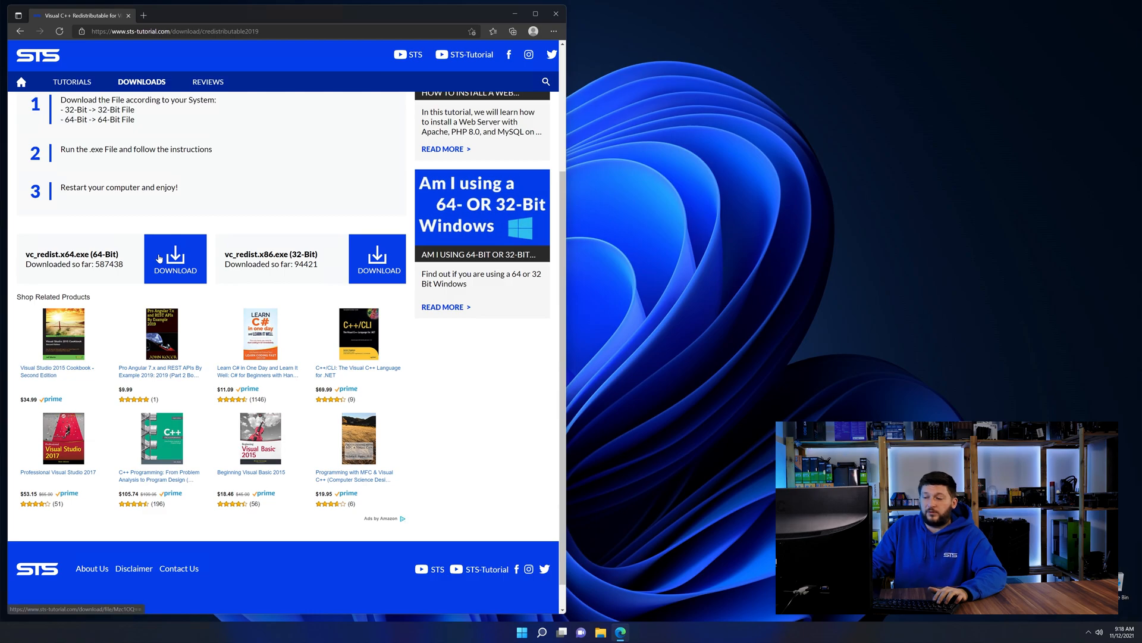
{"action": "scroll", "scroll_direction": "down", "scroll_amount": 3}
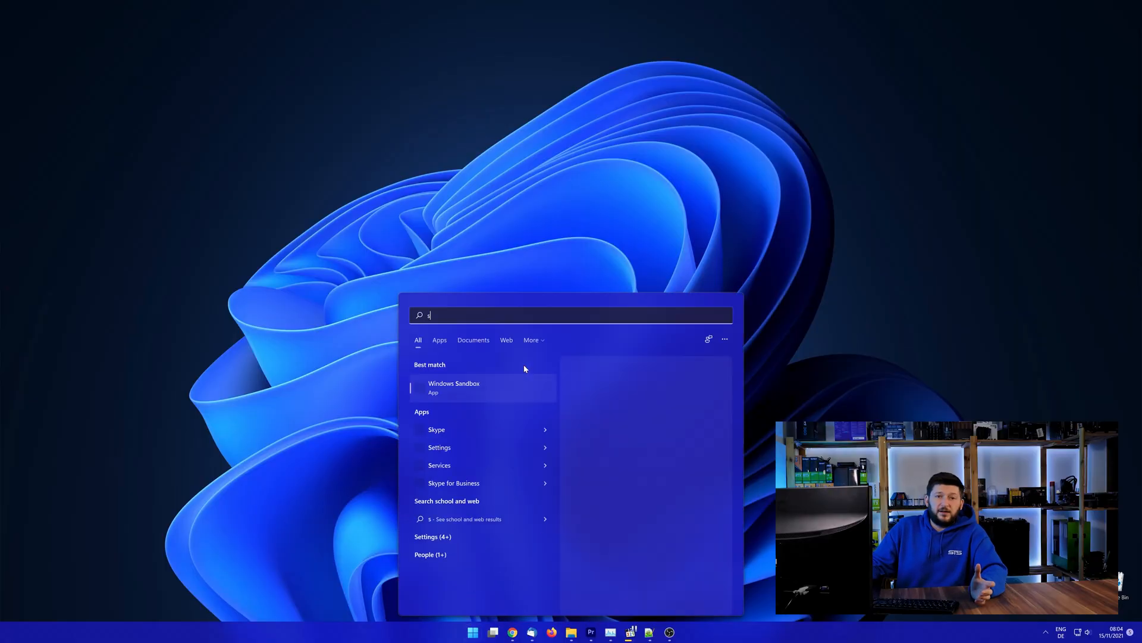
Step: Search Start for 'system' and open the System control panel to check 32- or 64-bit Windows
{"action": "type", "text": "ystem"}
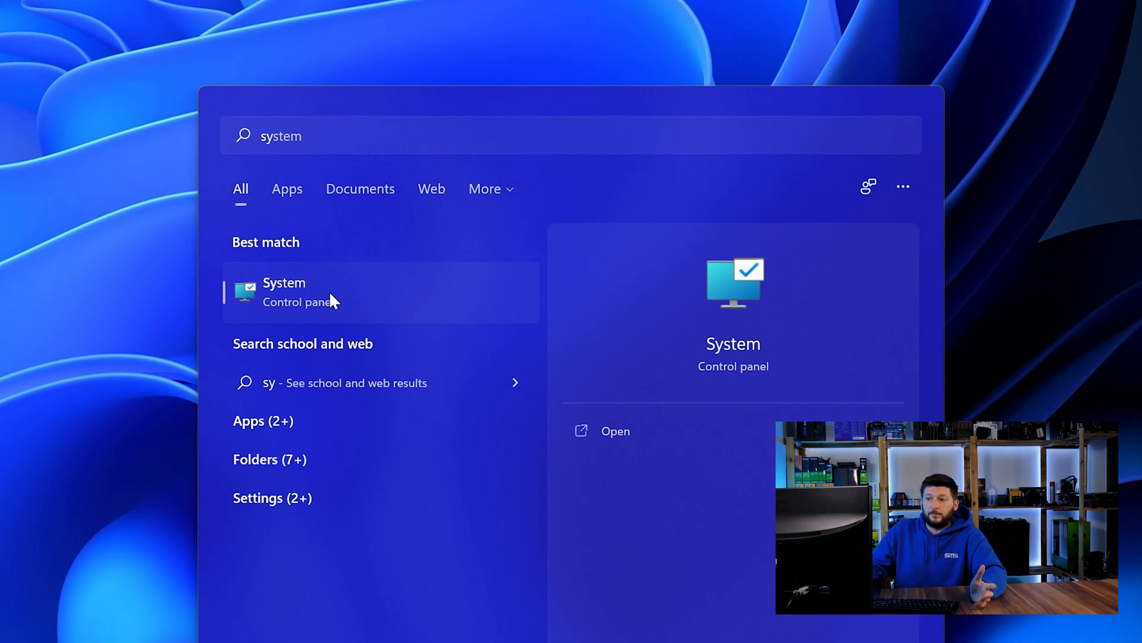
{"action": "left_click", "coordinate": [285, 292]}
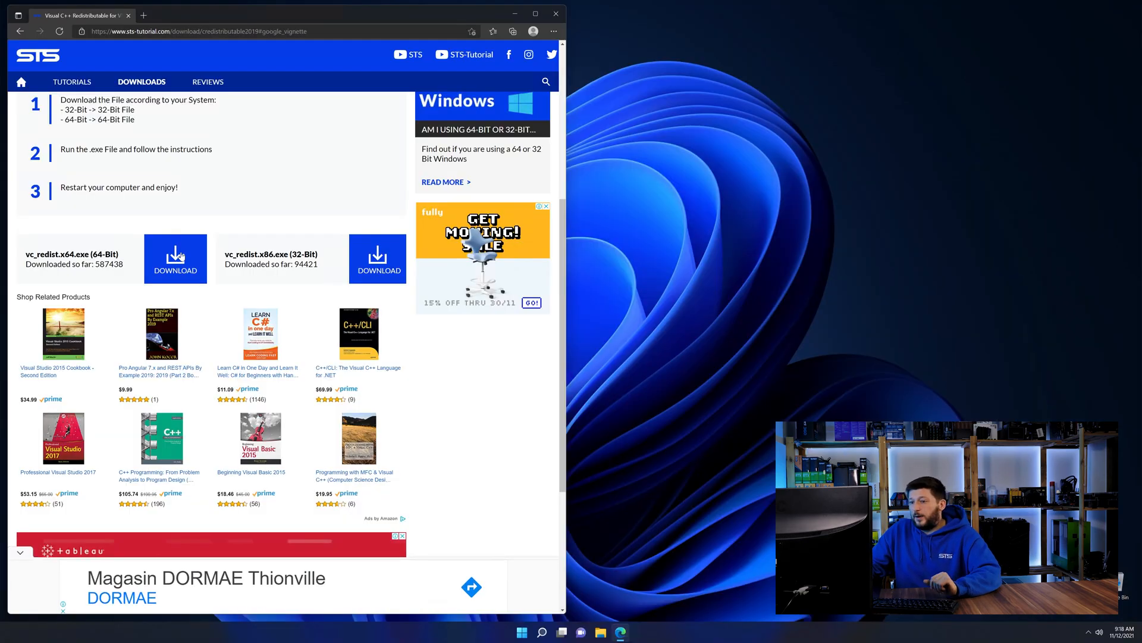
Step: Download the vc_redist.x64.exe (64-Bit) installer via the Download File link
{"action": "left_click", "coordinate": [175, 259]}
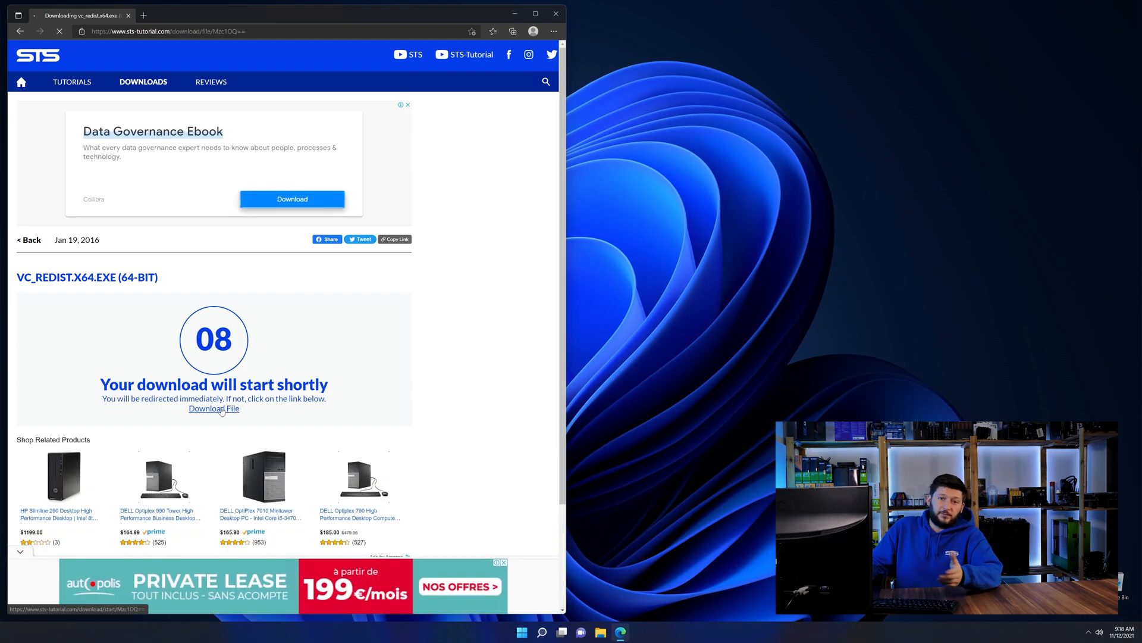
{"action": "left_click", "coordinate": [214, 408]}
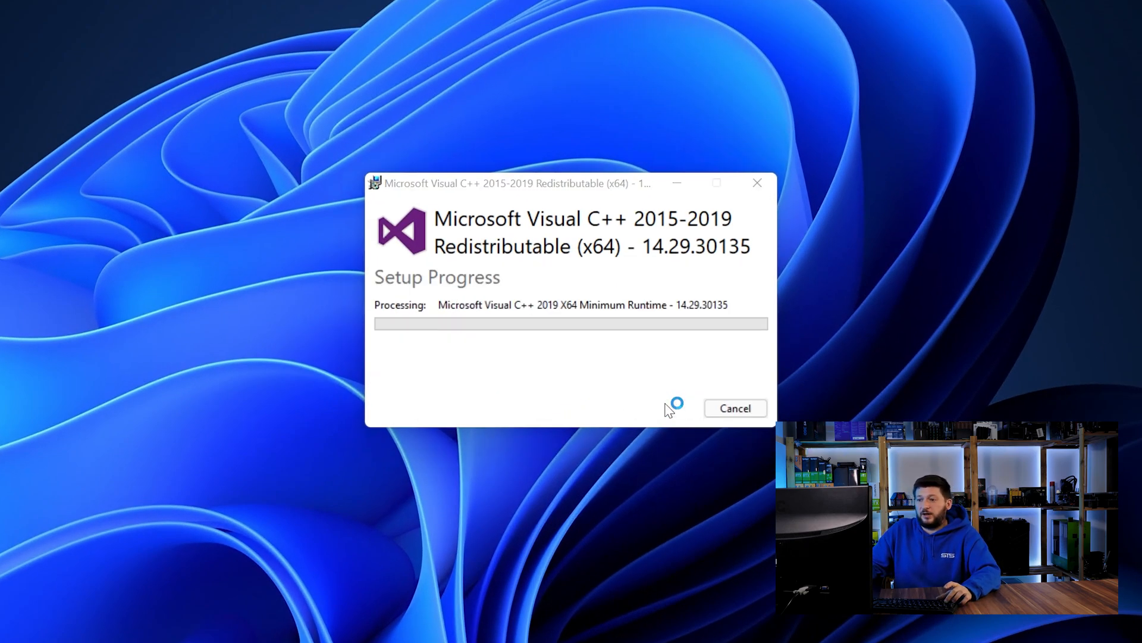
{"action": "mouse_move", "coordinate": [725, 539]}
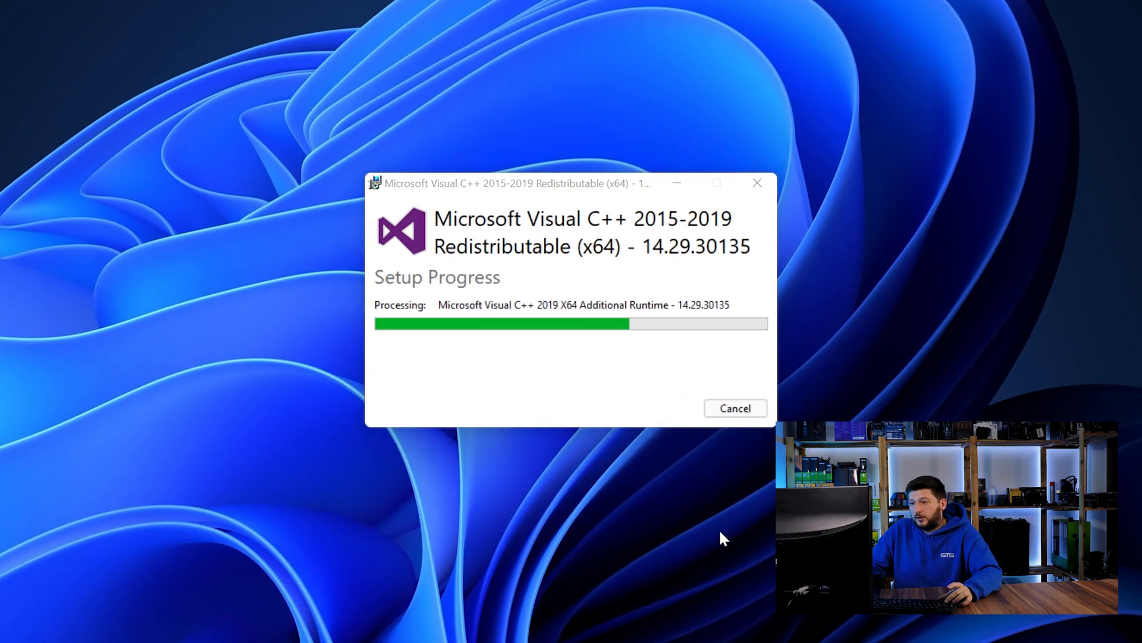